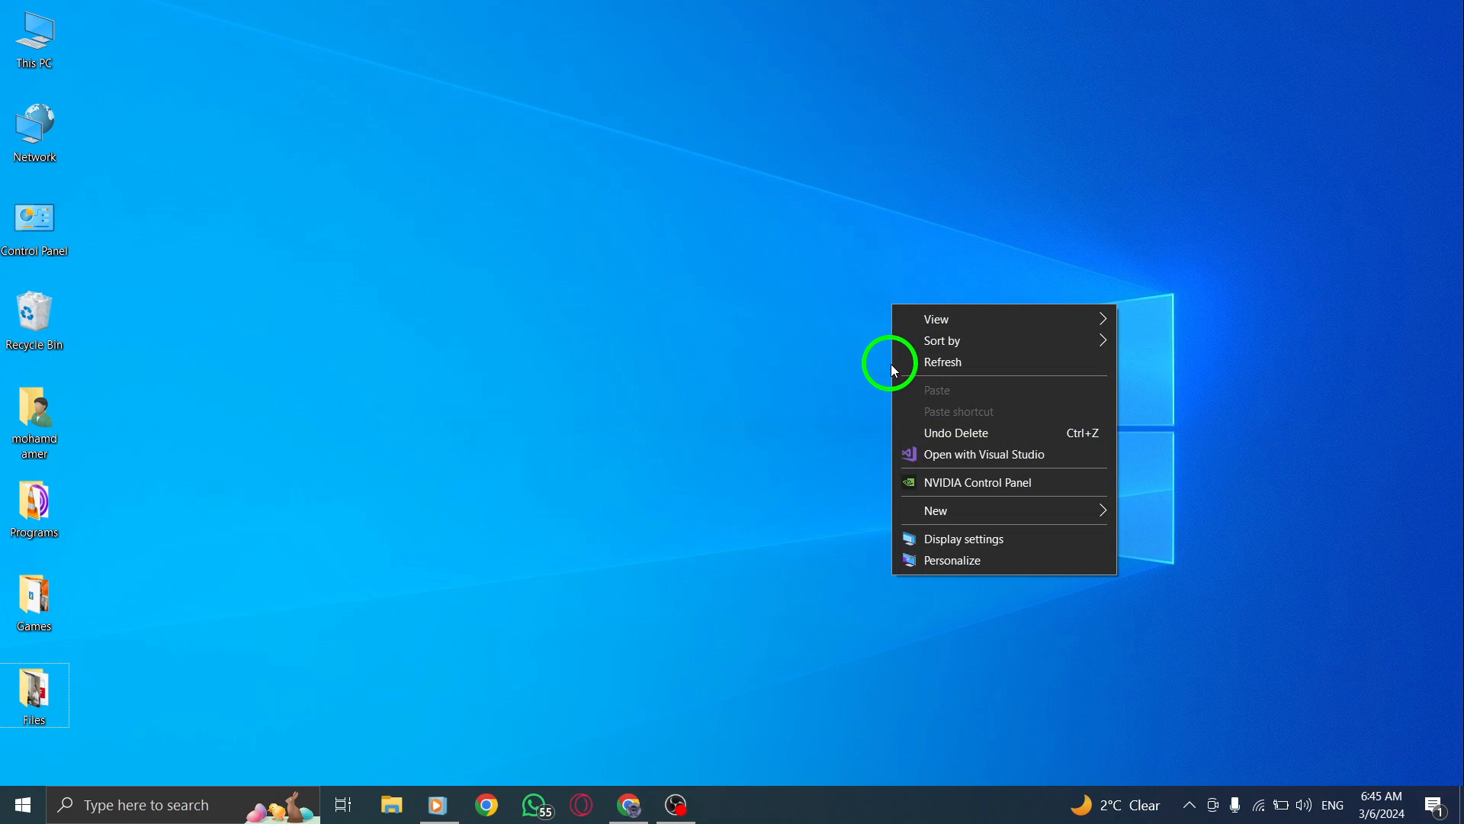
# Dismiss the desktop right-click menu by clicking an empty spot.
pyautogui.click(923, 445)
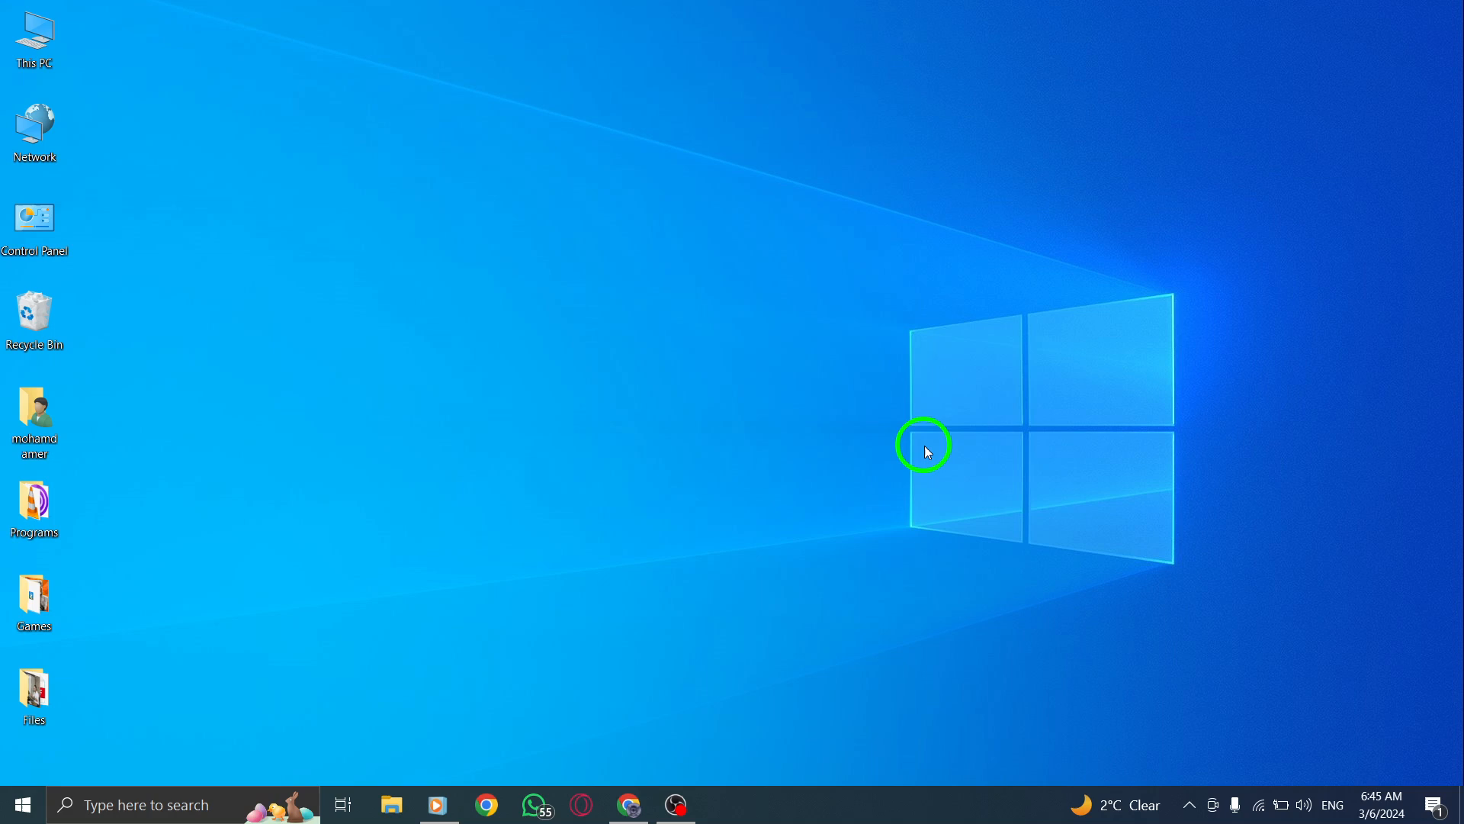
pyautogui.moveTo(854, 411)
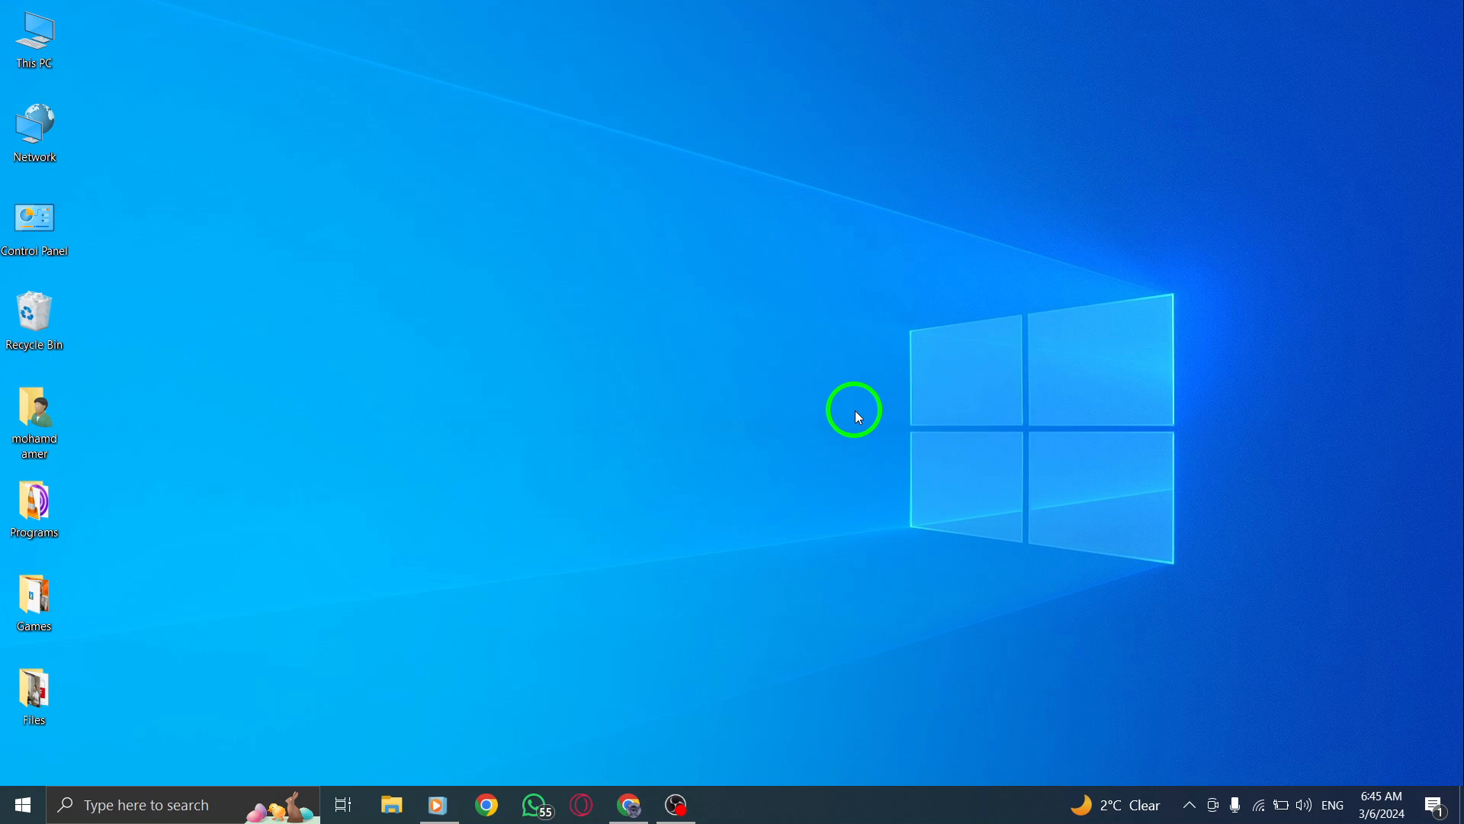
pyautogui.moveTo(703, 728)
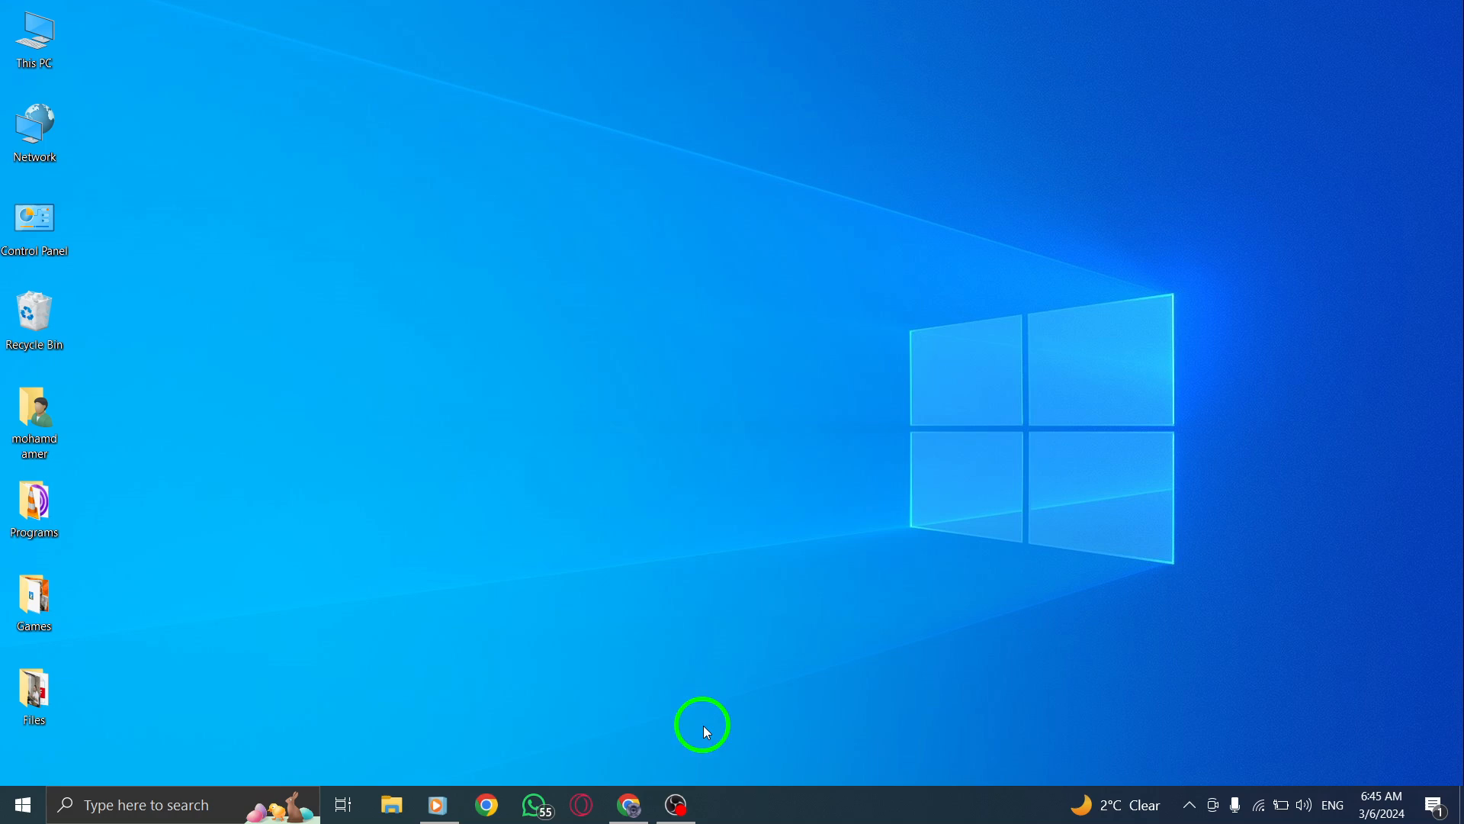
# From the X profile in Chrome, open the 'my fl work' post and its options menu.
pyautogui.click(629, 804)
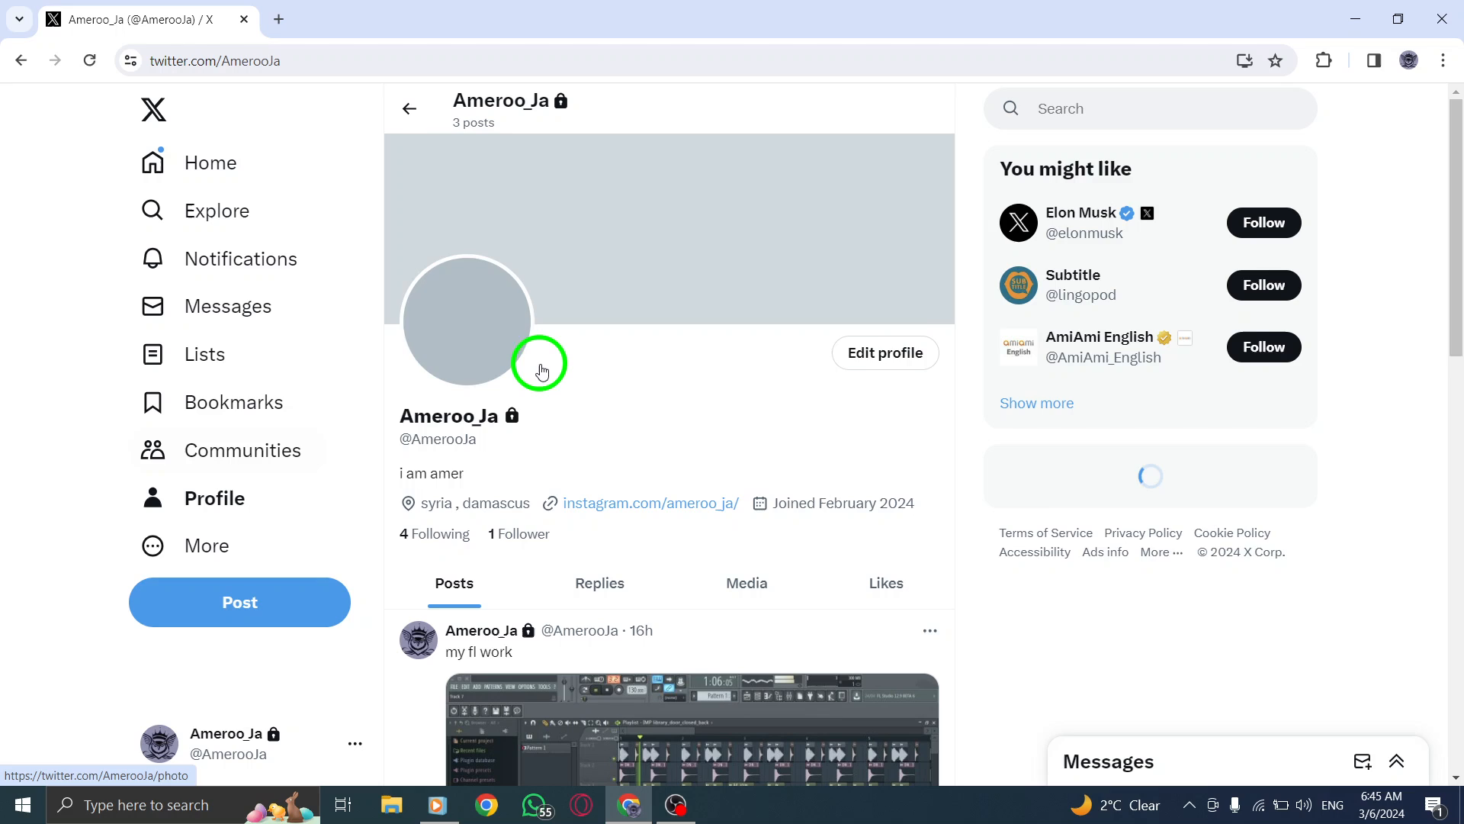
pyautogui.scroll(-3)
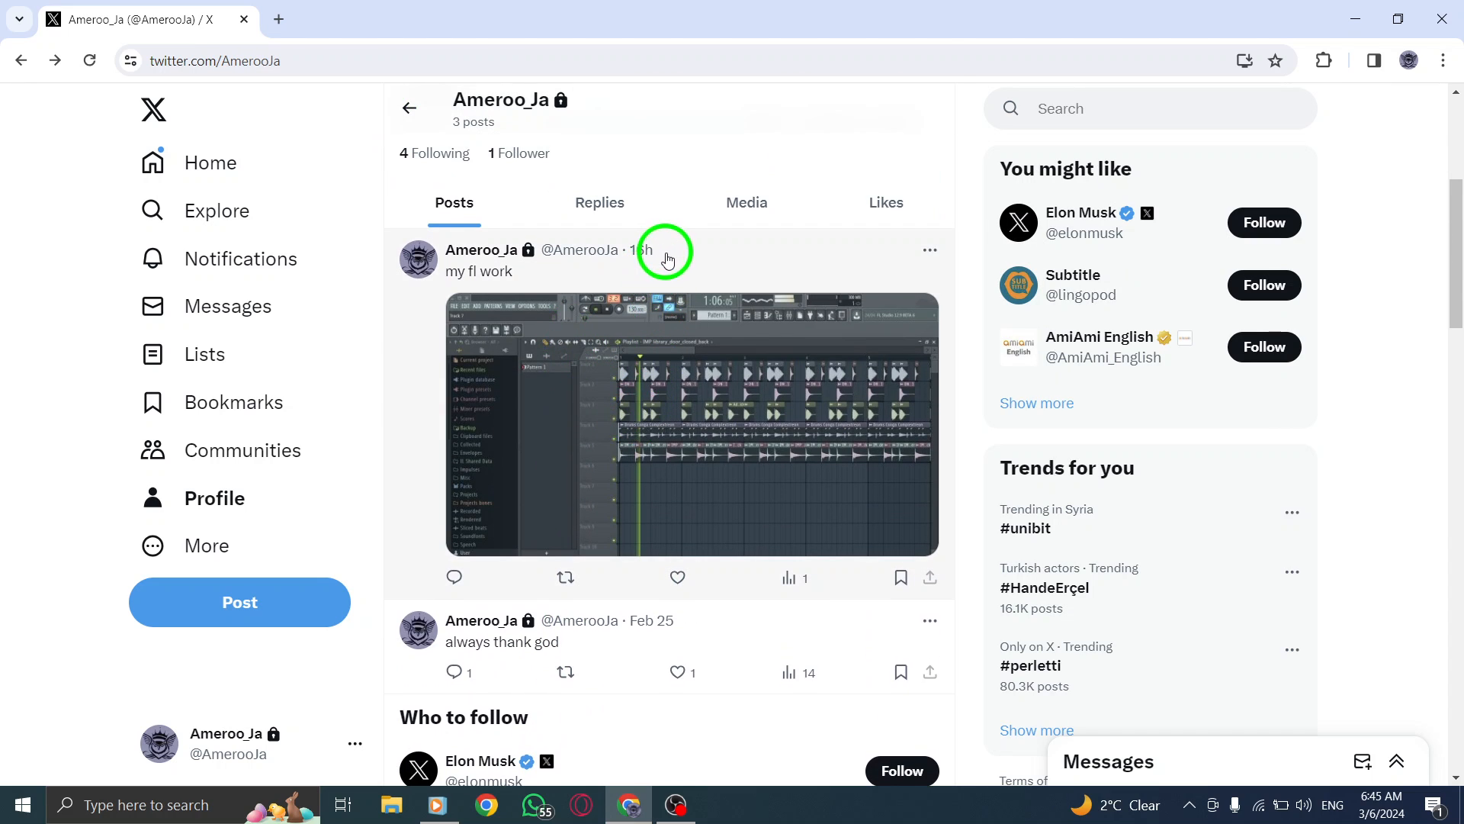
pyautogui.click(665, 259)
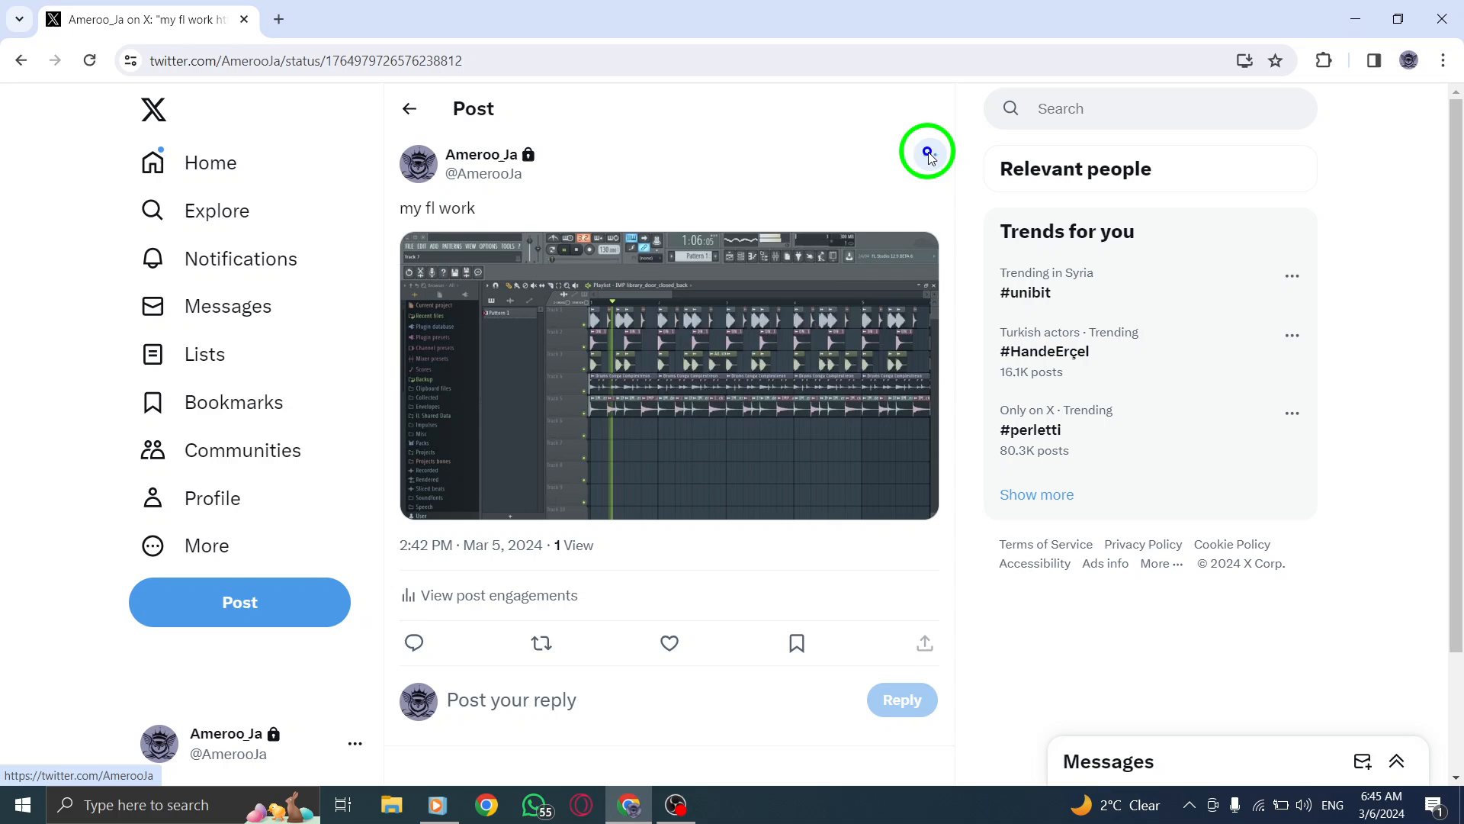
pyautogui.click(926, 151)
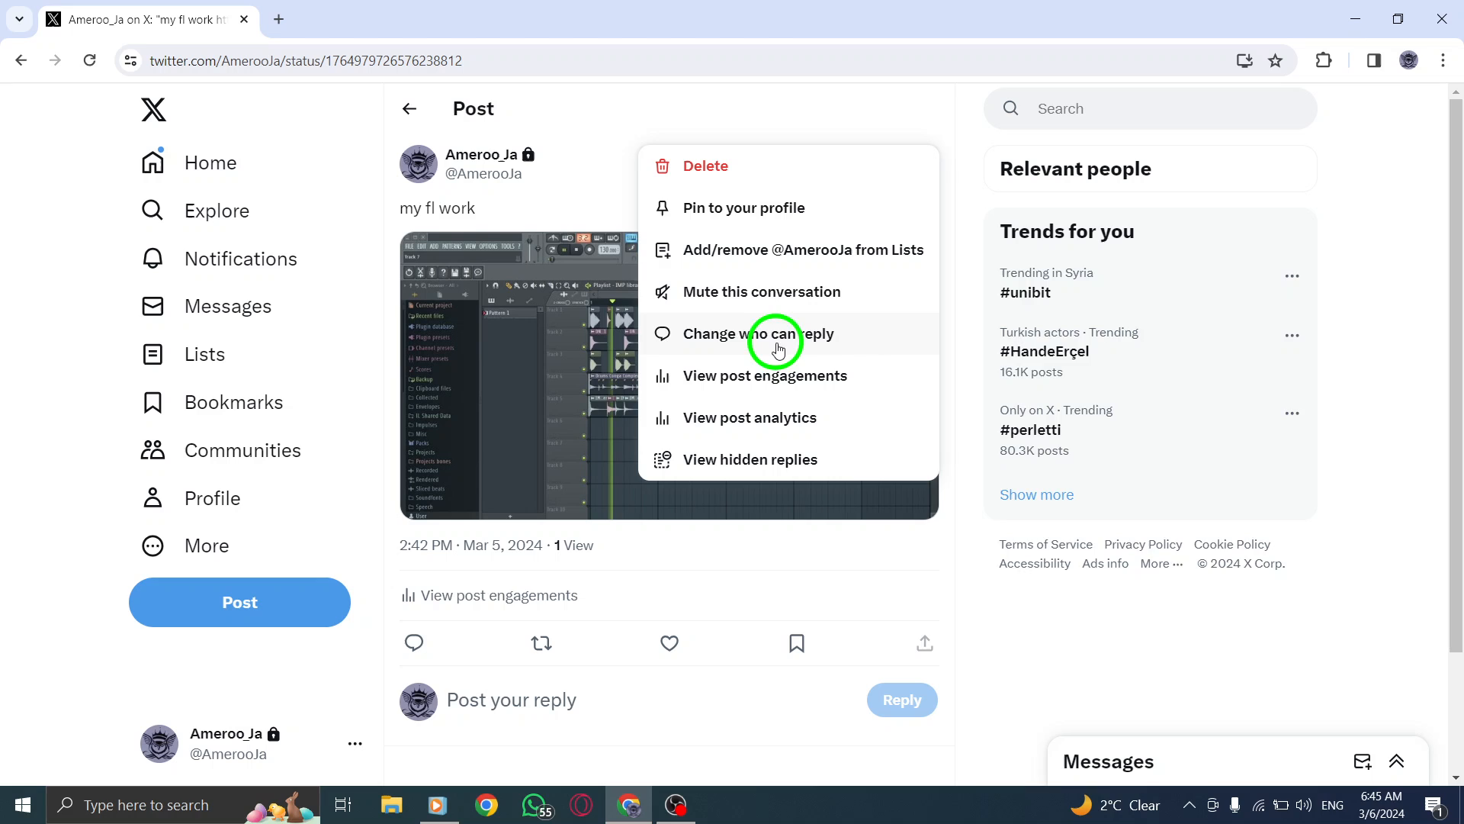
# Choose 'Change who can reply' to show the Who can reply? panel with Everyone checked.
pyautogui.click(761, 333)
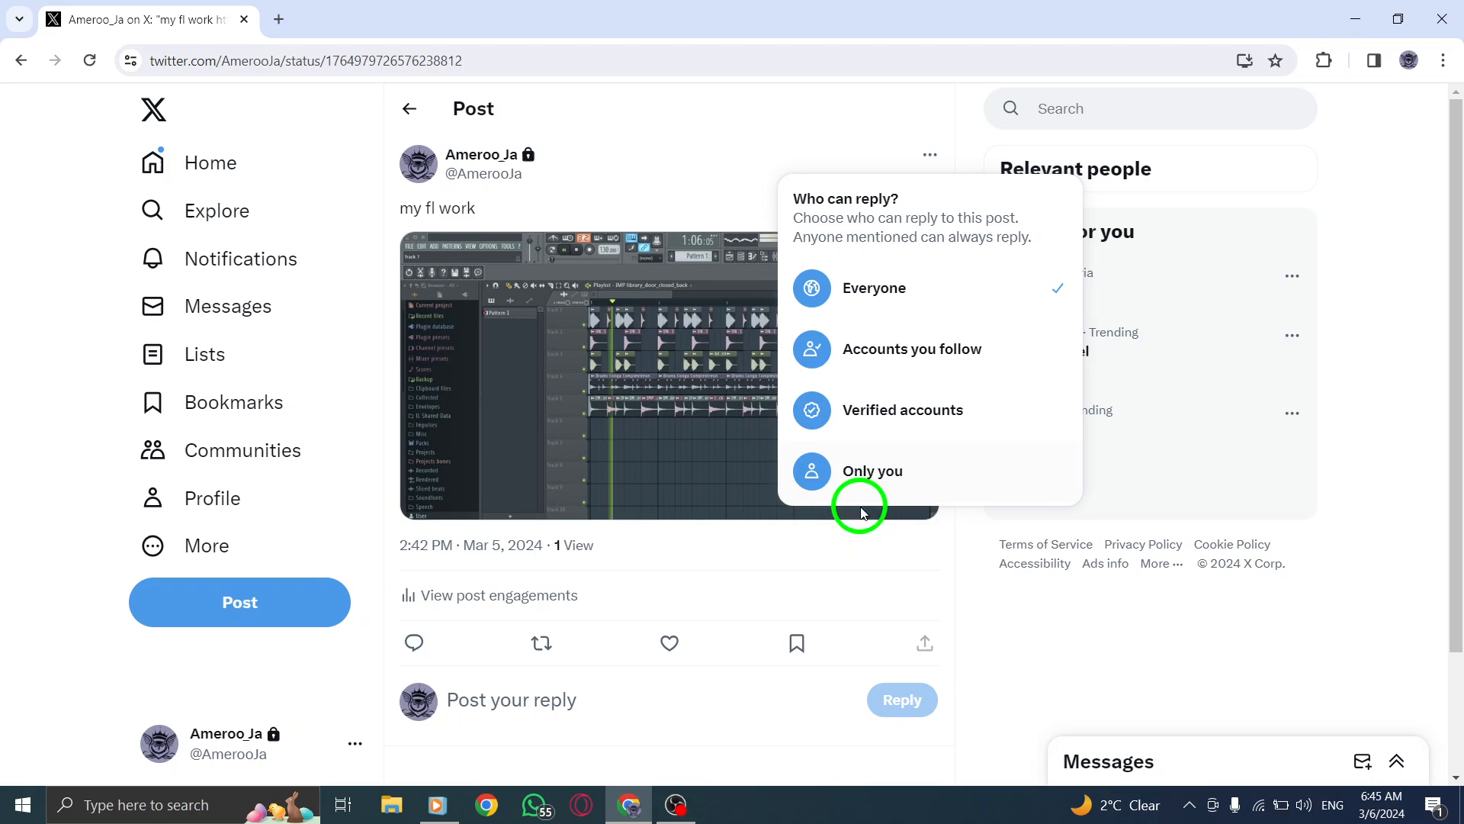
pyautogui.moveTo(857, 292)
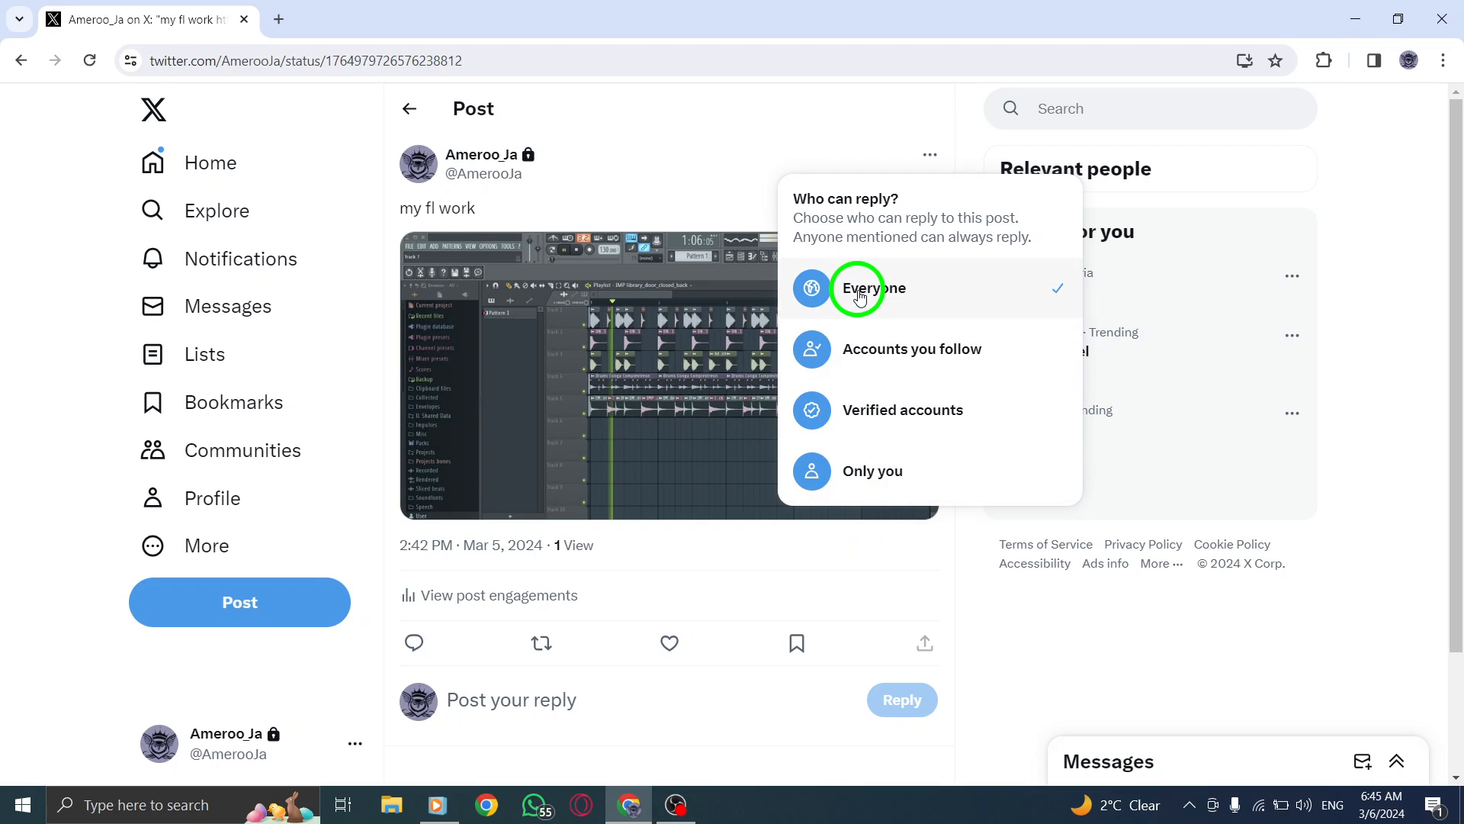